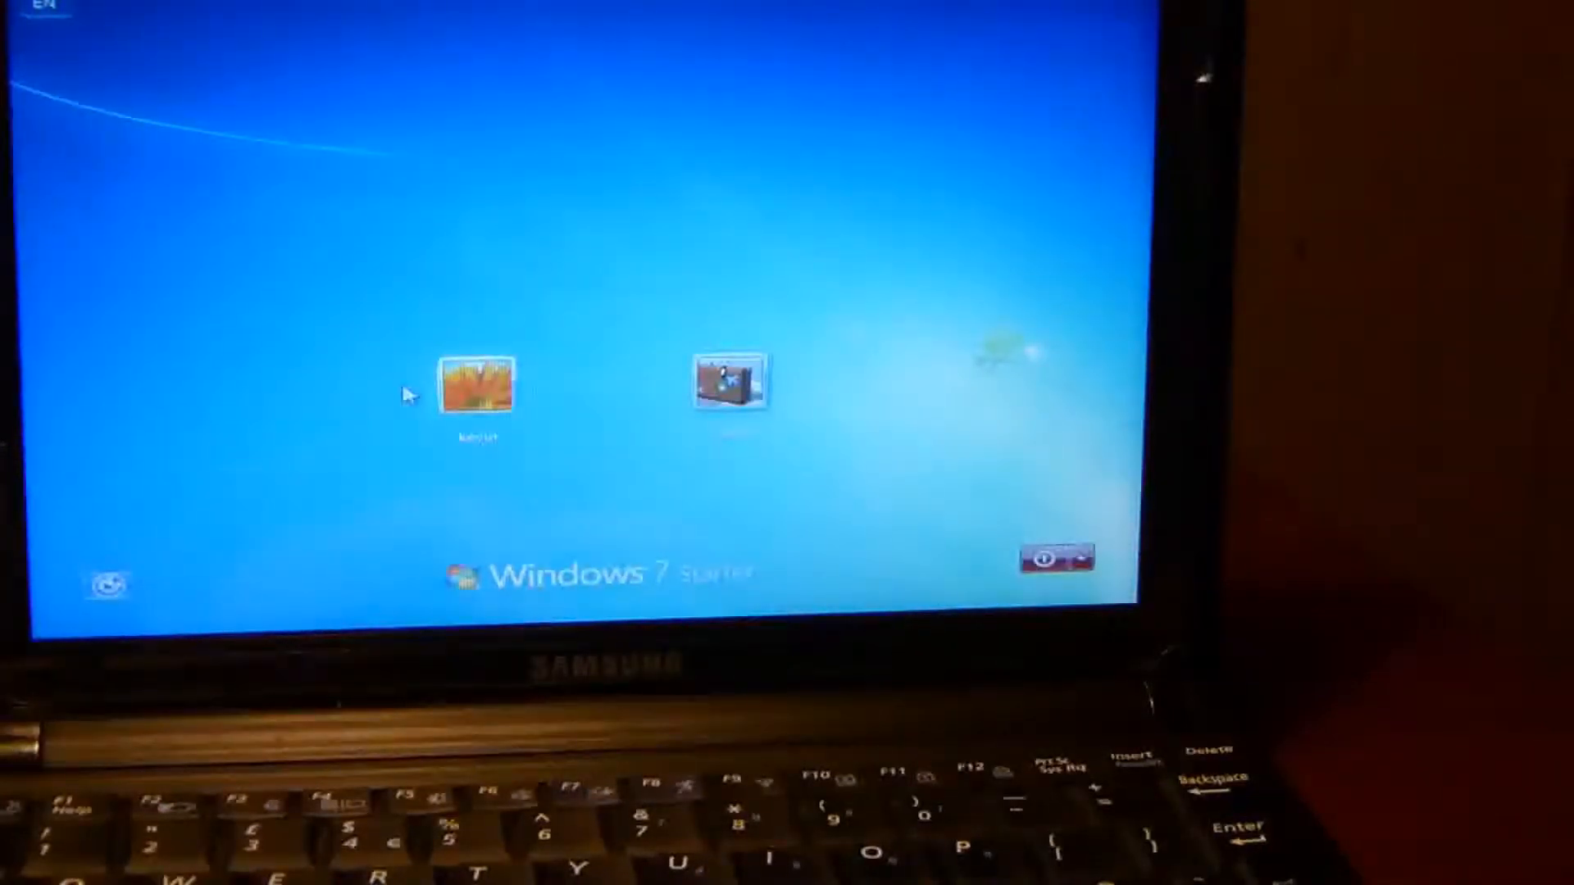
Sign in to the first Windows 7 user account to reach the Safe Mode desktop.
click(478, 384)
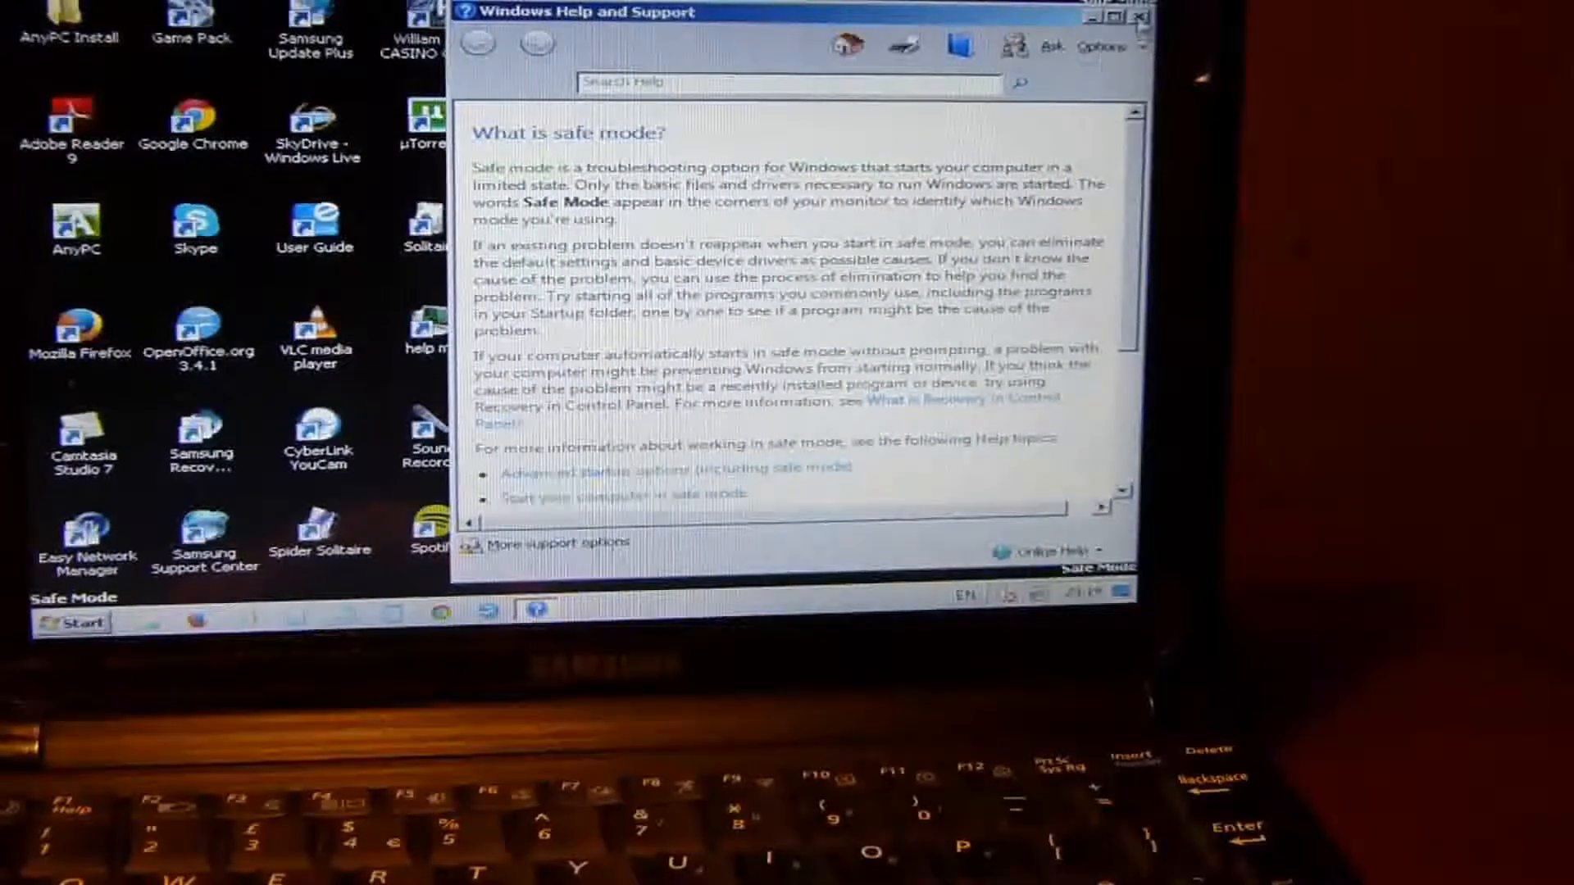
Close the Help and Support window and launch Malwarebytes Anti-Malware from its desktop icon.
click(1134, 15)
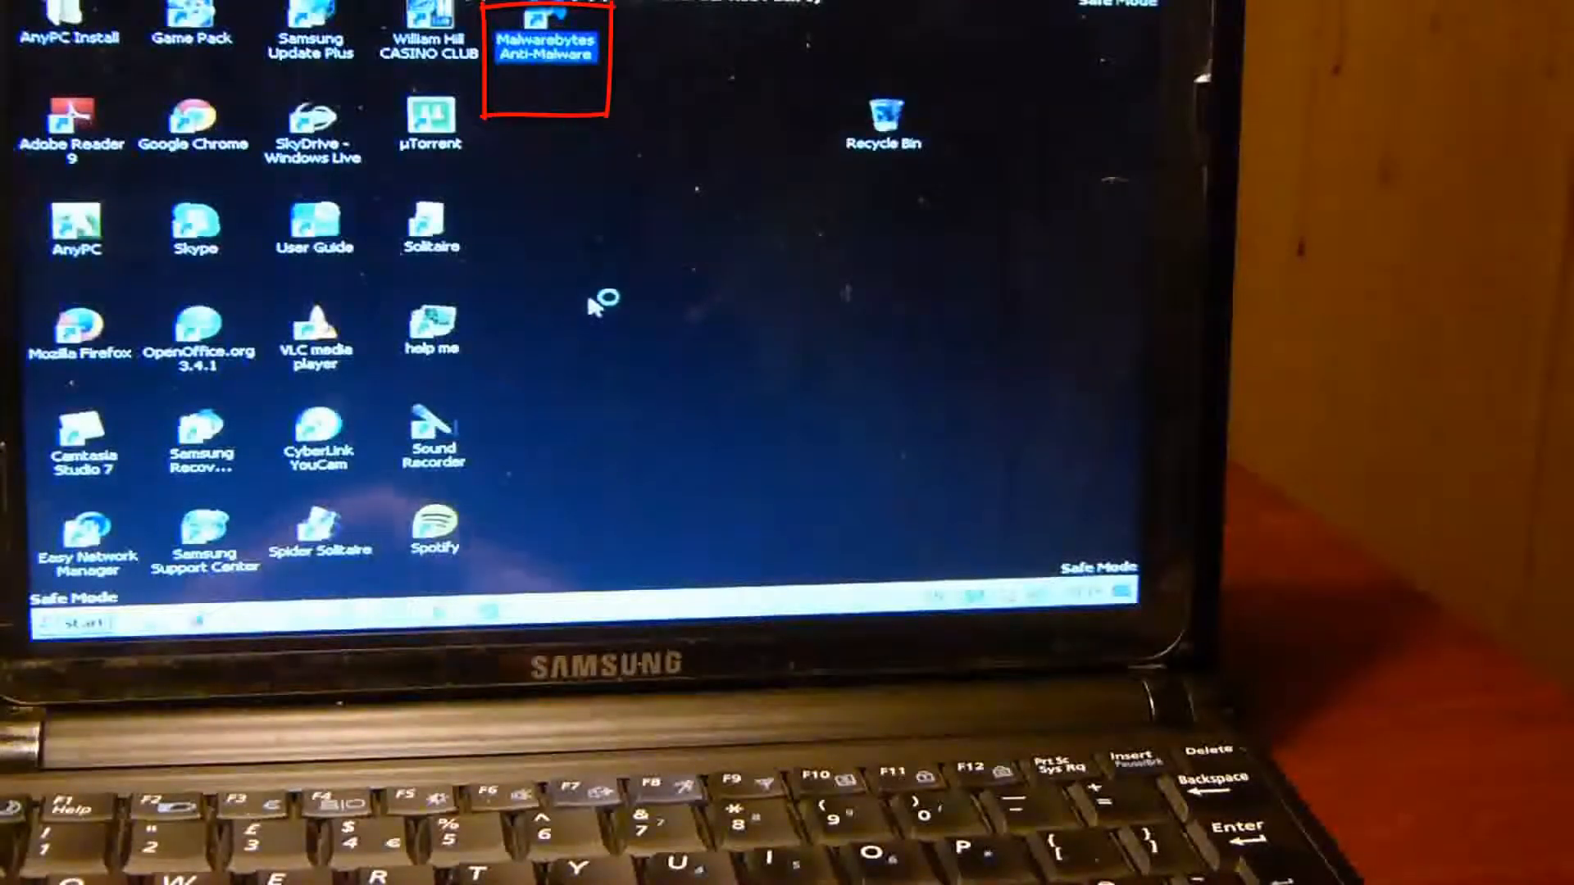
double_click(545, 46)
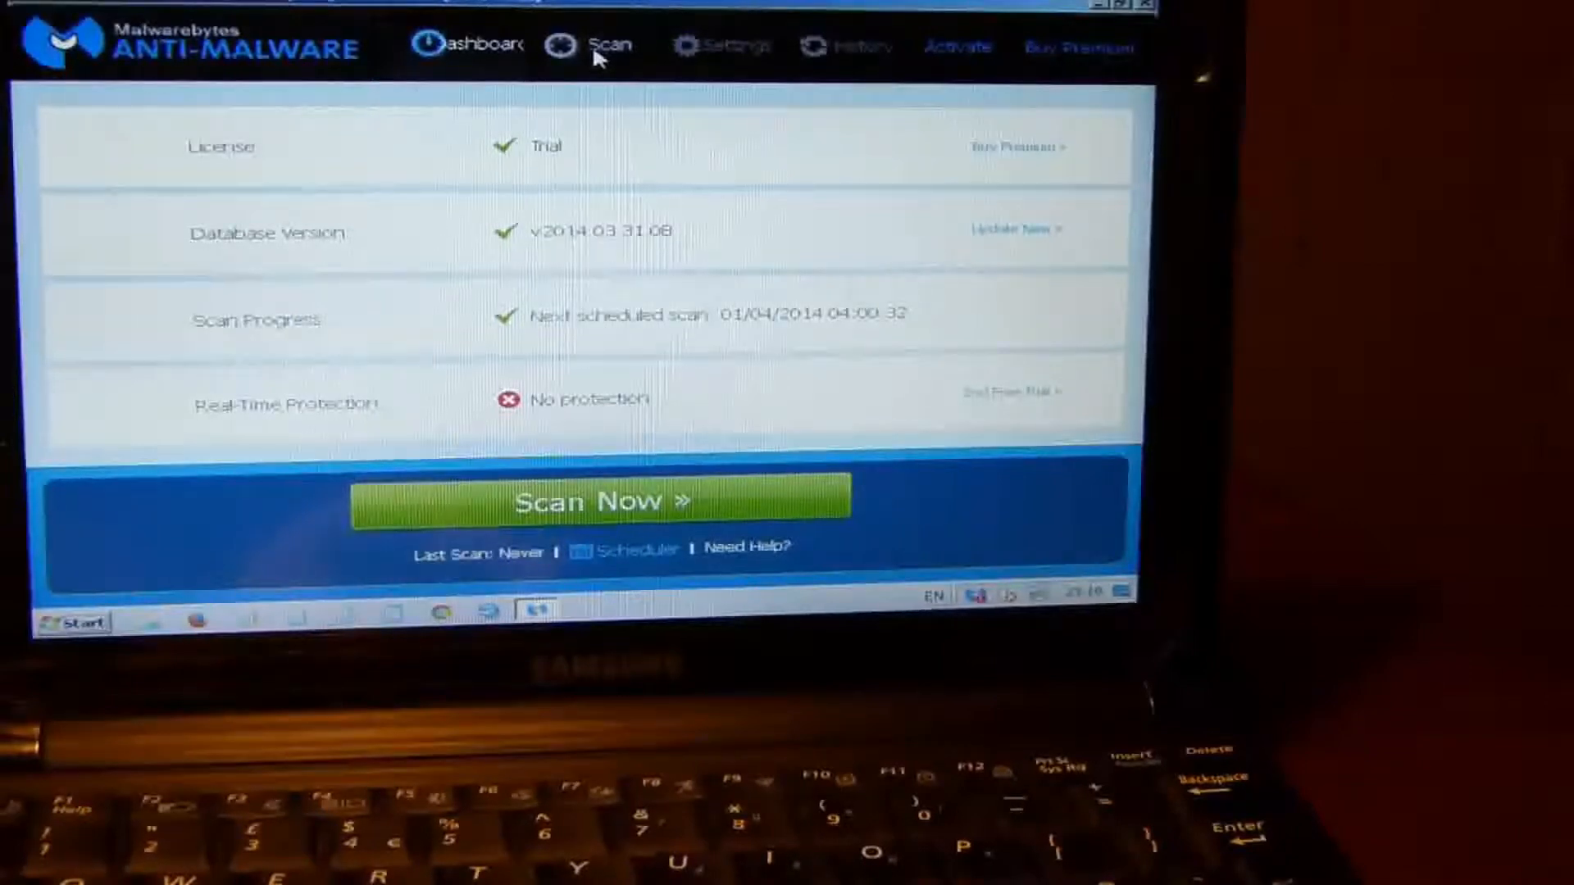
Show the Malwarebytes scan-type choices with Threat Scan selected.
click(610, 46)
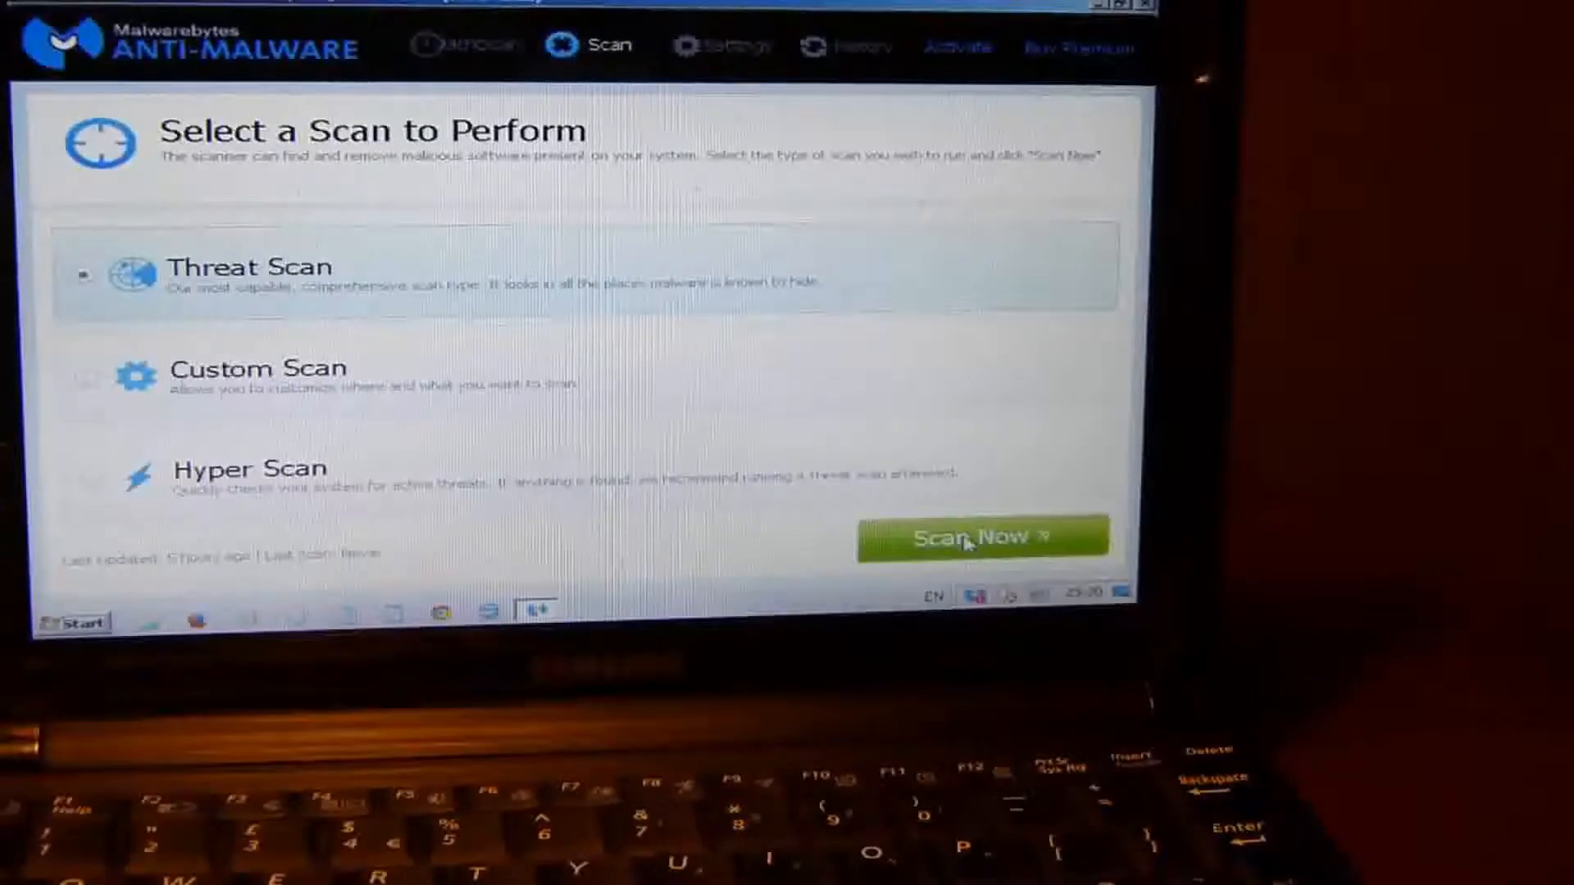
Start the Threat Scan with Scan Now, which reports database updates are available.
click(980, 537)
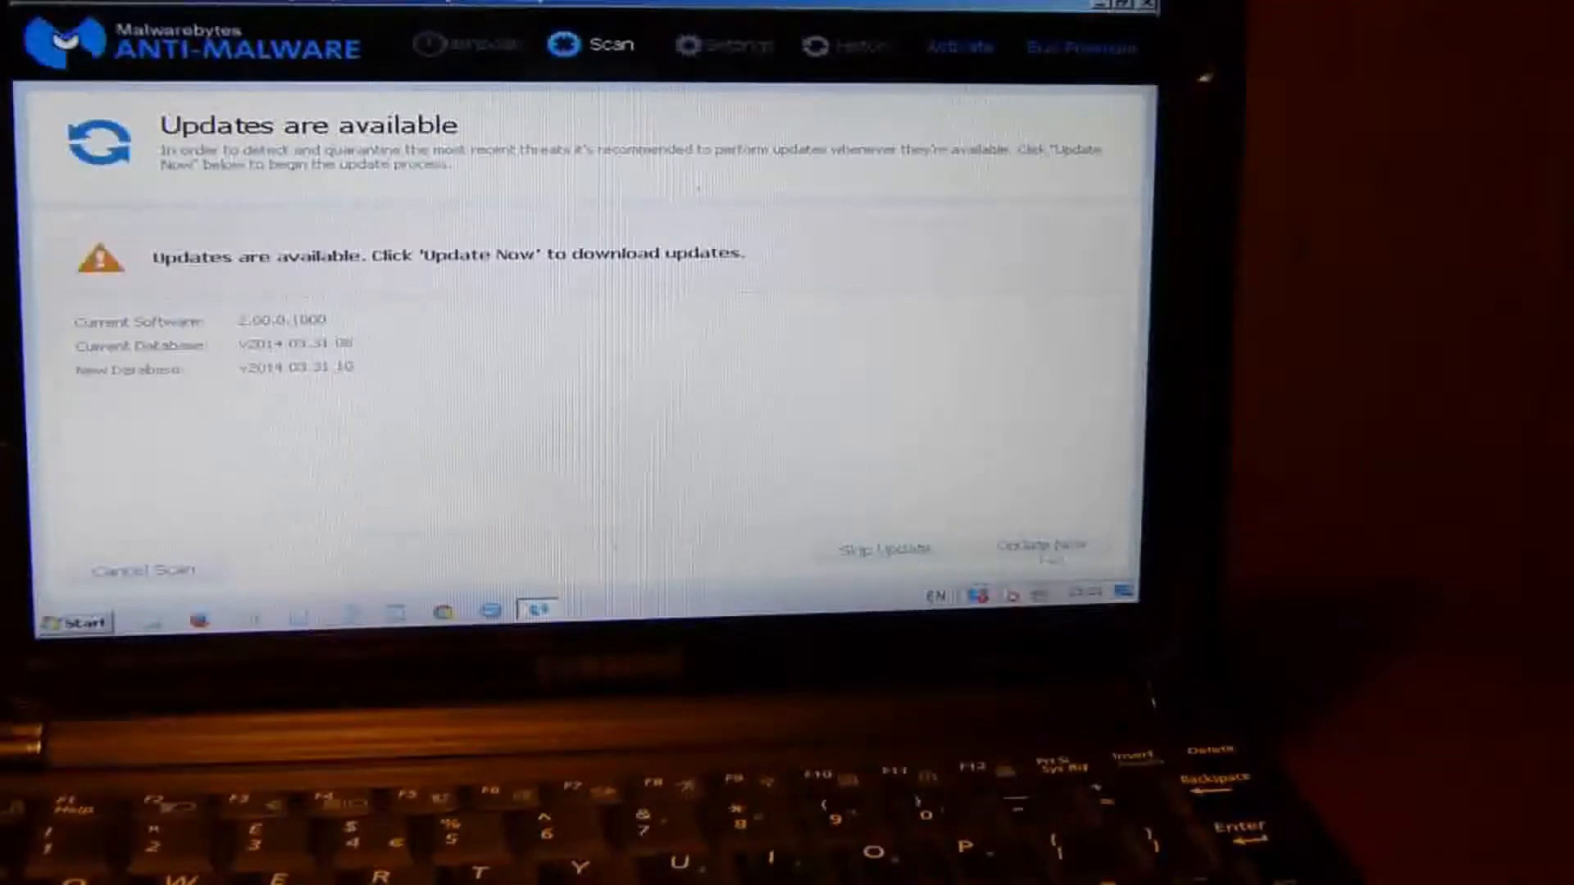
Download the available database updates with Update Now so the scan can continue.
click(1040, 548)
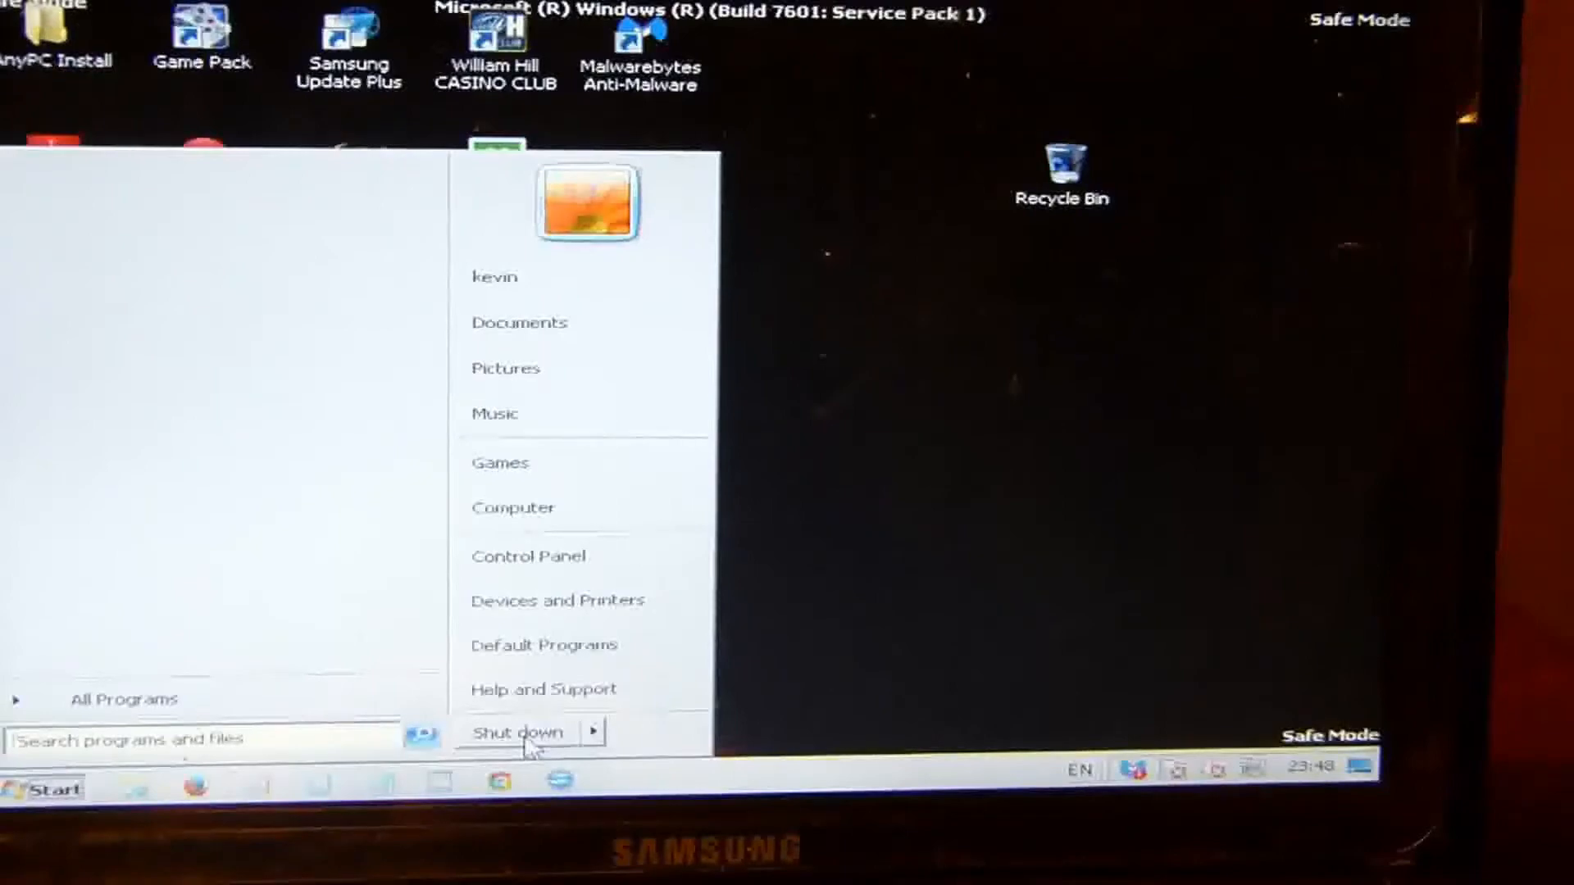
Shut down the computer from the Start menu.
click(519, 731)
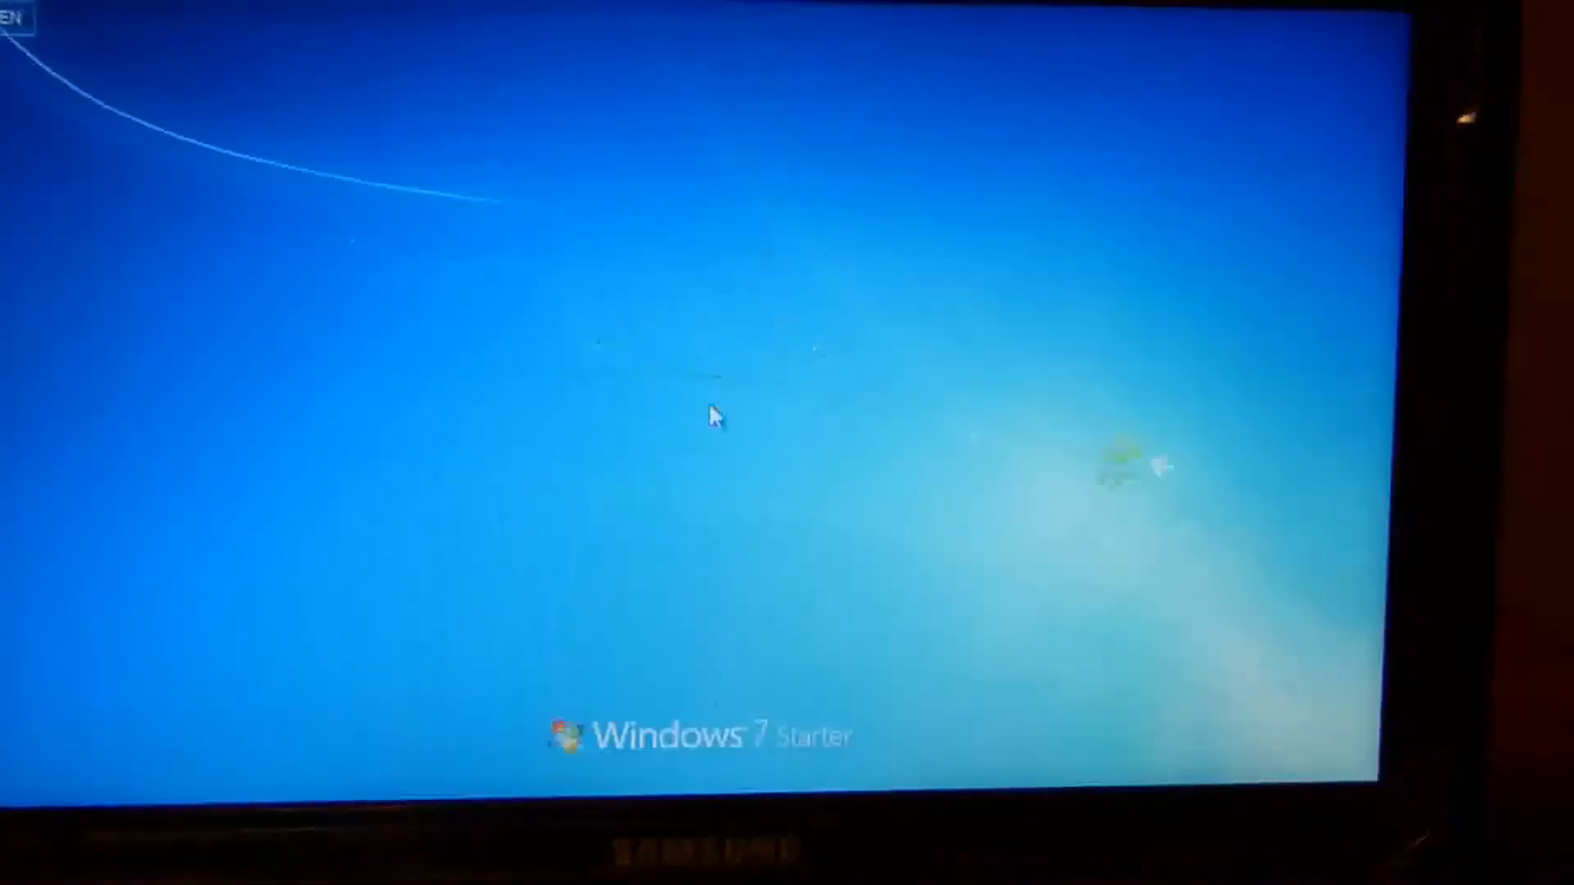